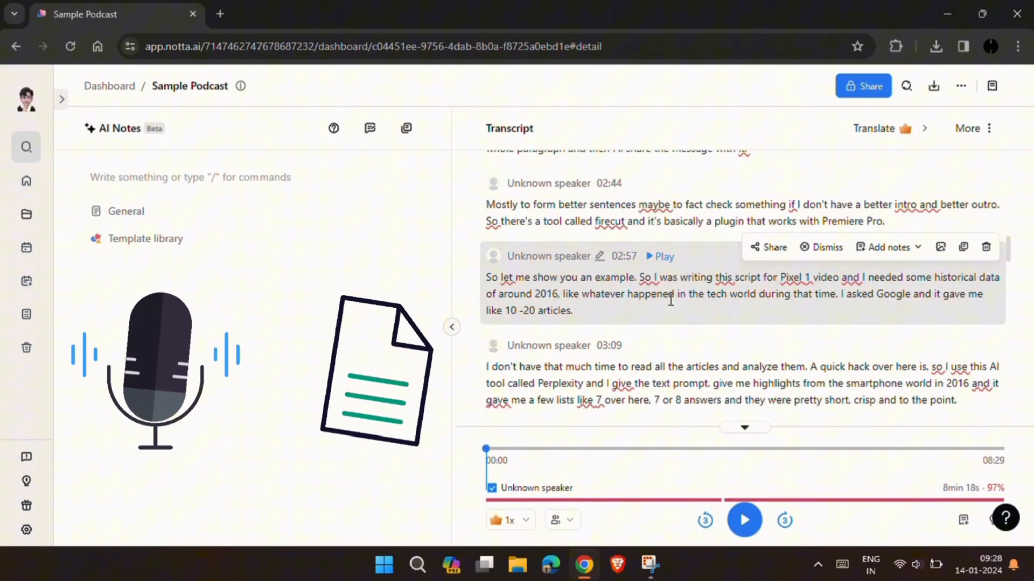
- Scroll up through the Sample Podcast transcript page
{"action": "scroll", "scroll_direction": "up", "scroll_amount": 3}
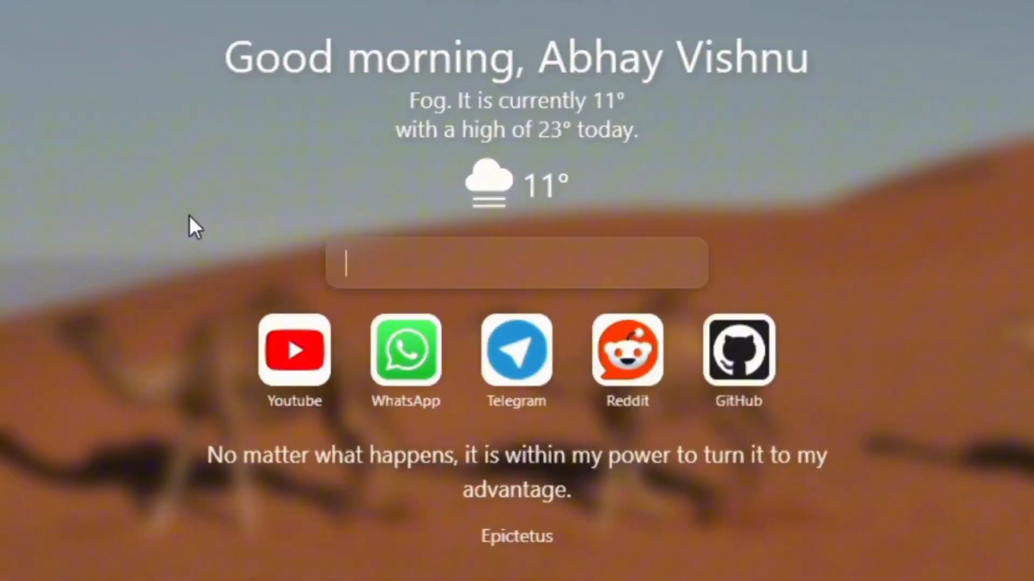
- Search 'notta ai' and open the 'Transcribe Audio to Text - Notta' result
{"action": "type", "text": "notta ai"}
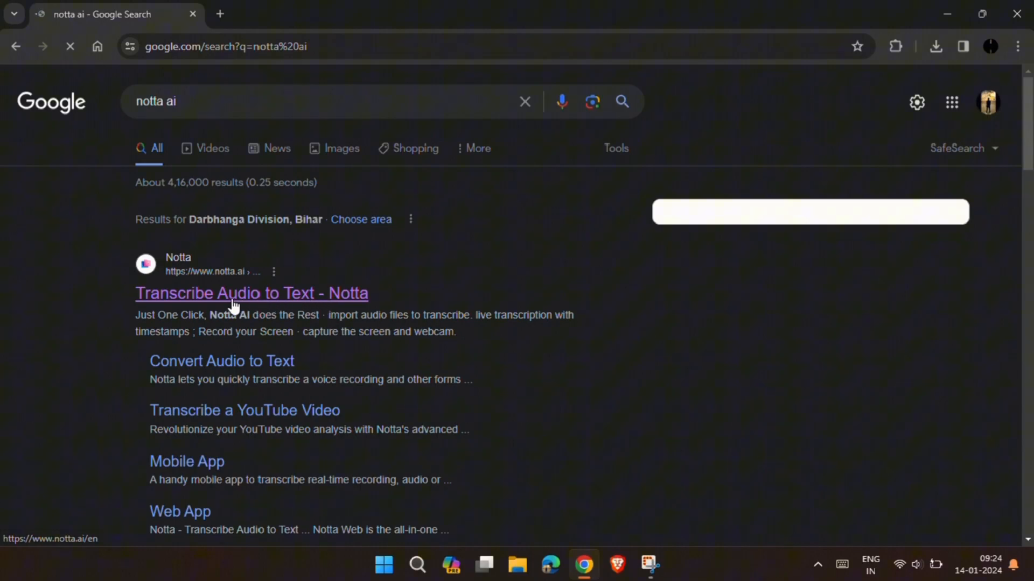
{"action": "left_click", "coordinate": [251, 293]}
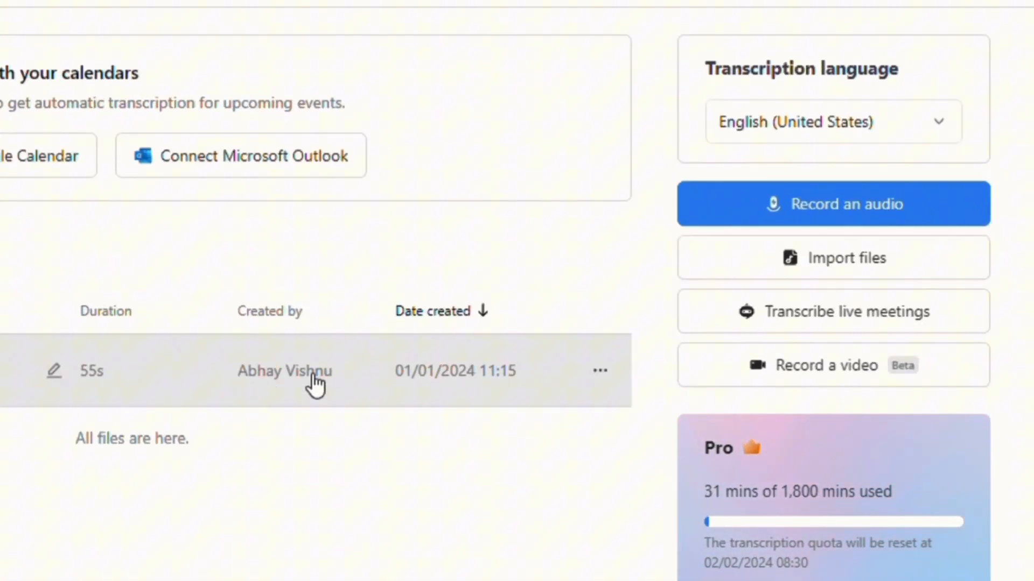
{"action": "mouse_move", "coordinate": [791, 228]}
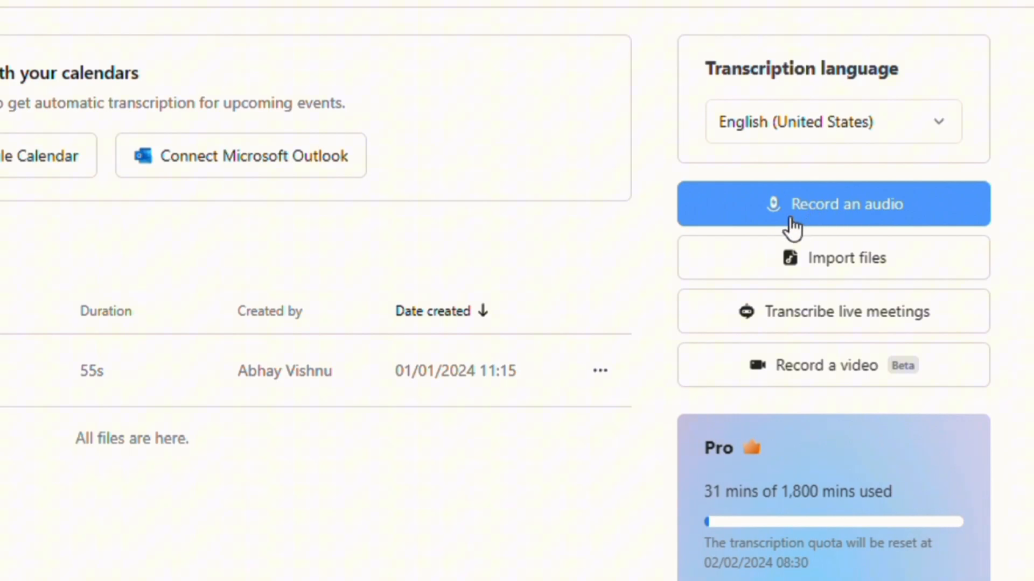
{"action": "mouse_move", "coordinate": [853, 224]}
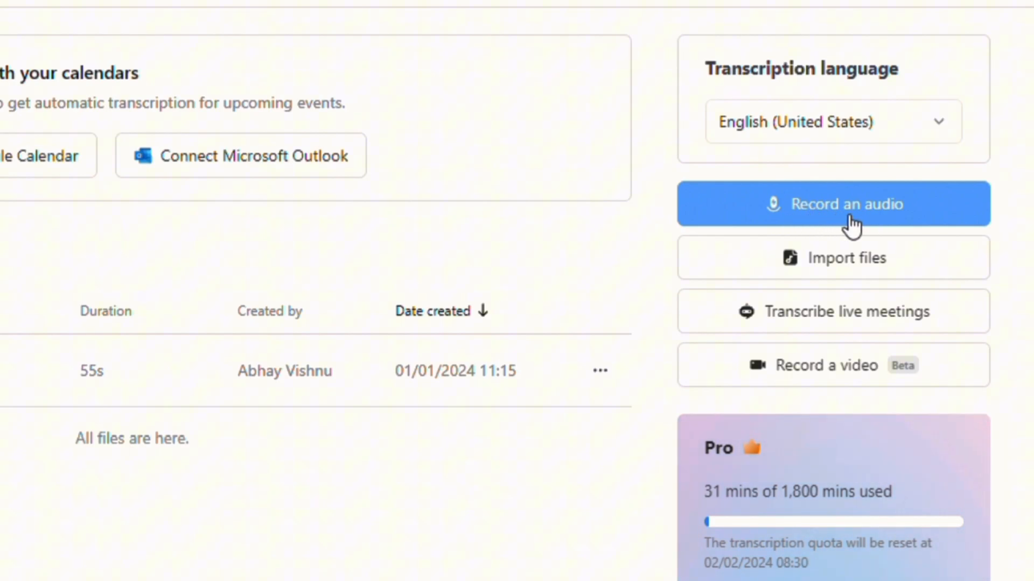
{"action": "mouse_move", "coordinate": [835, 262]}
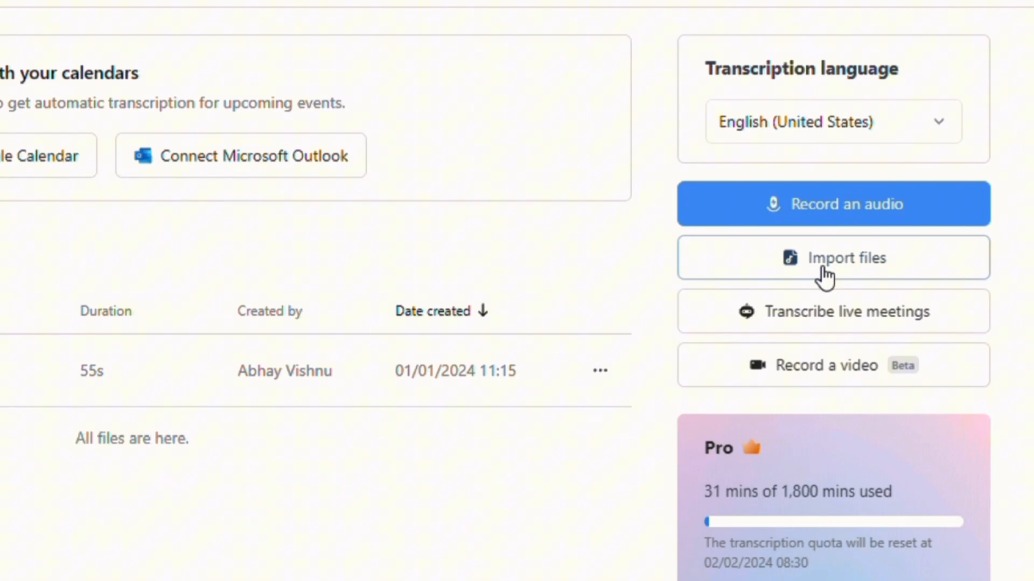
- Open the Import files dialog from the Notta dashboard
{"action": "left_click", "coordinate": [833, 257]}
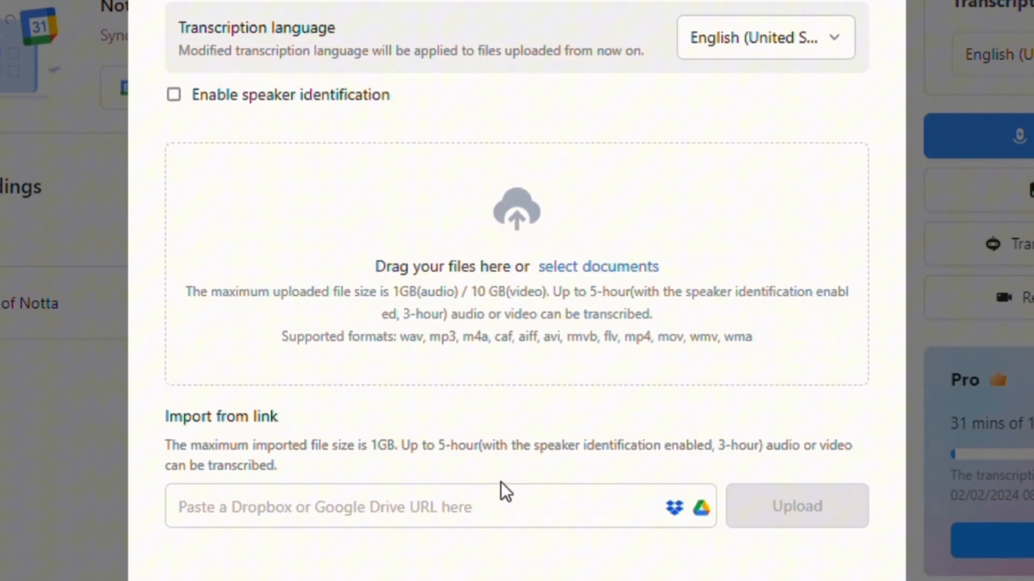
- Select and upload the Sample Podcast audio file from the file picker
{"action": "left_click", "coordinate": [440, 506]}
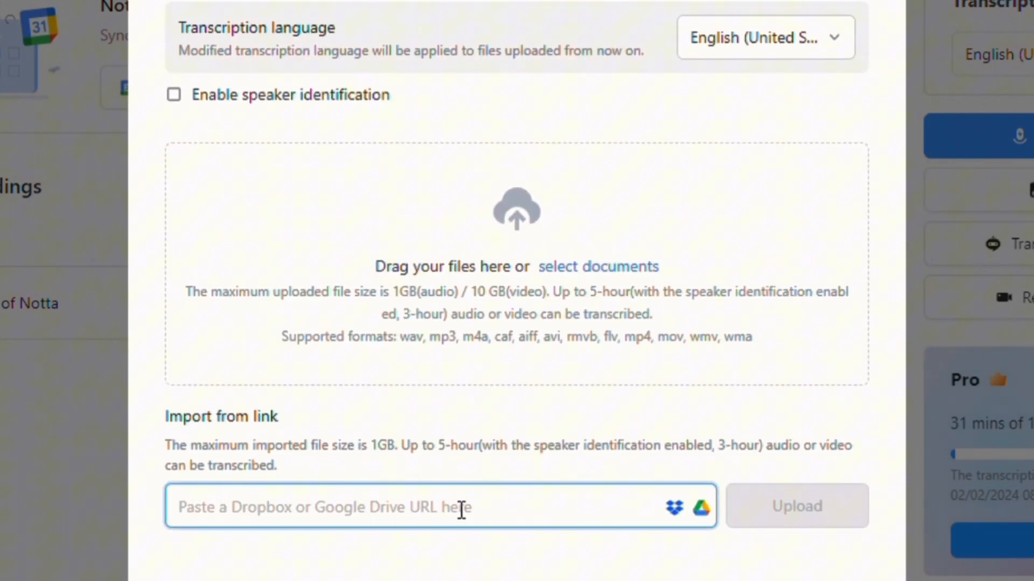
{"action": "mouse_move", "coordinate": [629, 272]}
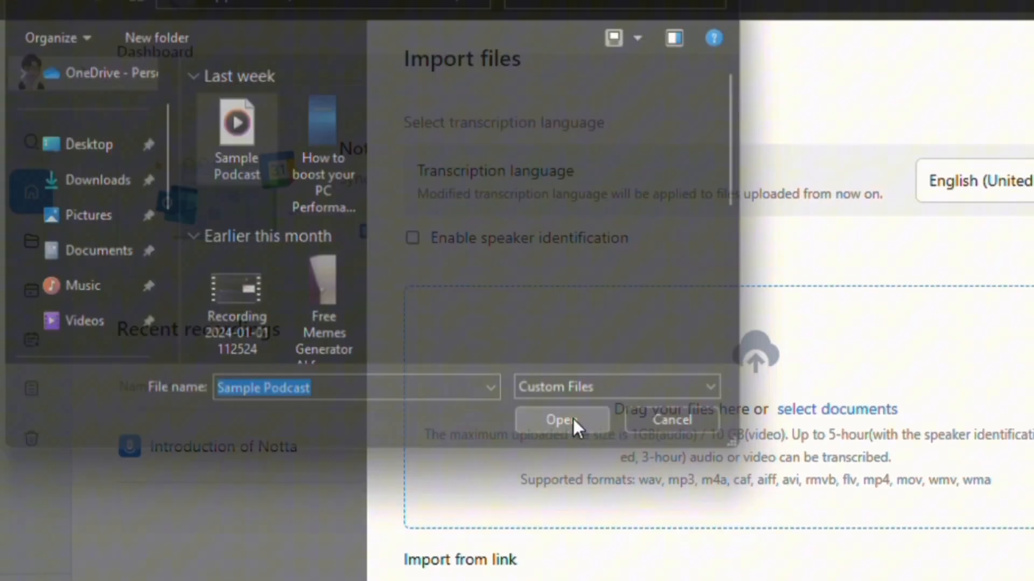
{"action": "left_click", "coordinate": [560, 420]}
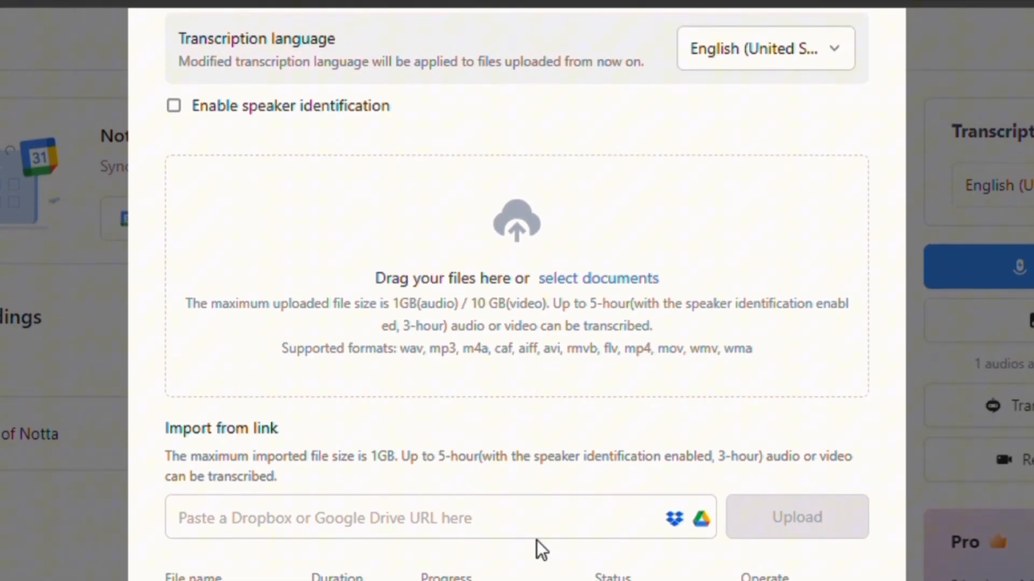
{"action": "left_click", "coordinate": [764, 47]}
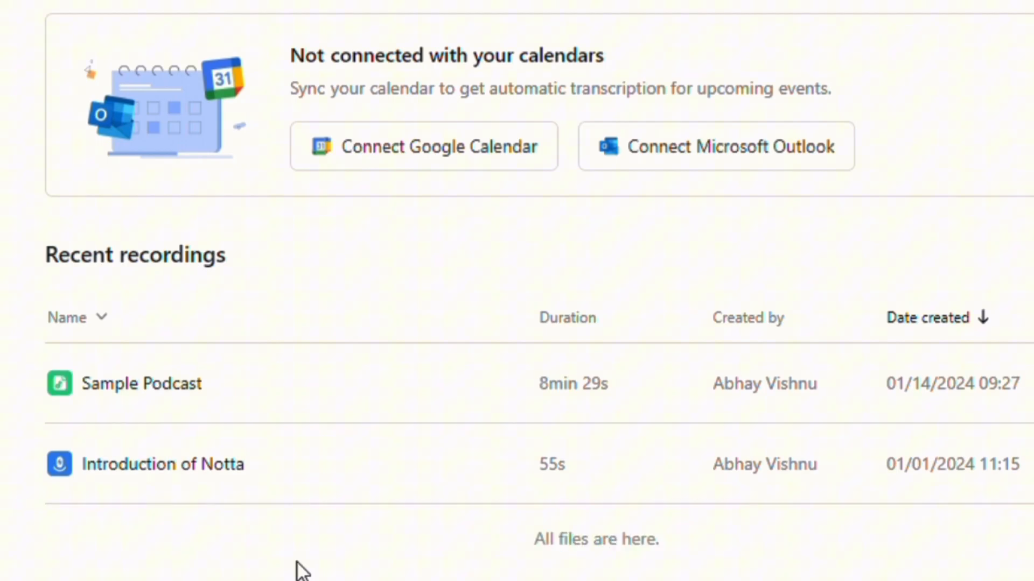
- Open Sample Podcast from Recent recordings and scroll its transcript
{"action": "left_click", "coordinate": [141, 384]}
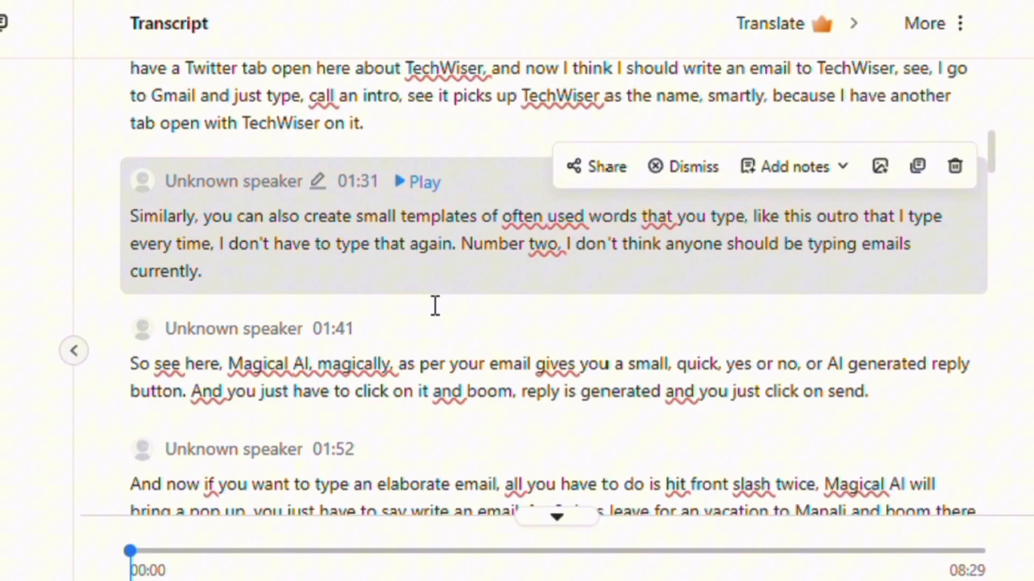
{"action": "scroll", "scroll_direction": "down", "scroll_amount": 3}
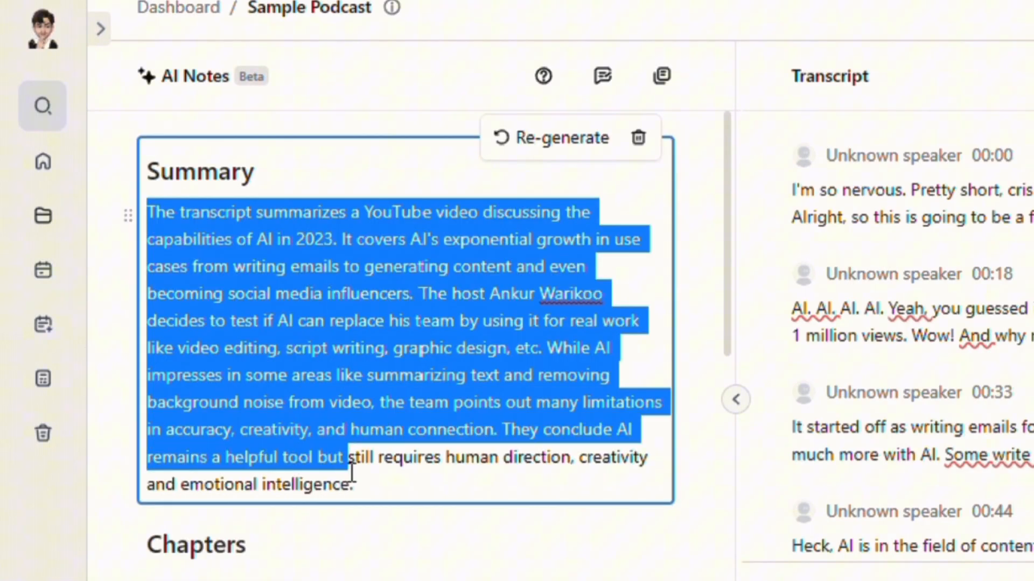
- Translate the Sample Podcast transcript into Hindi (India)
{"action": "scroll", "scroll_direction": "down", "scroll_amount": 3}
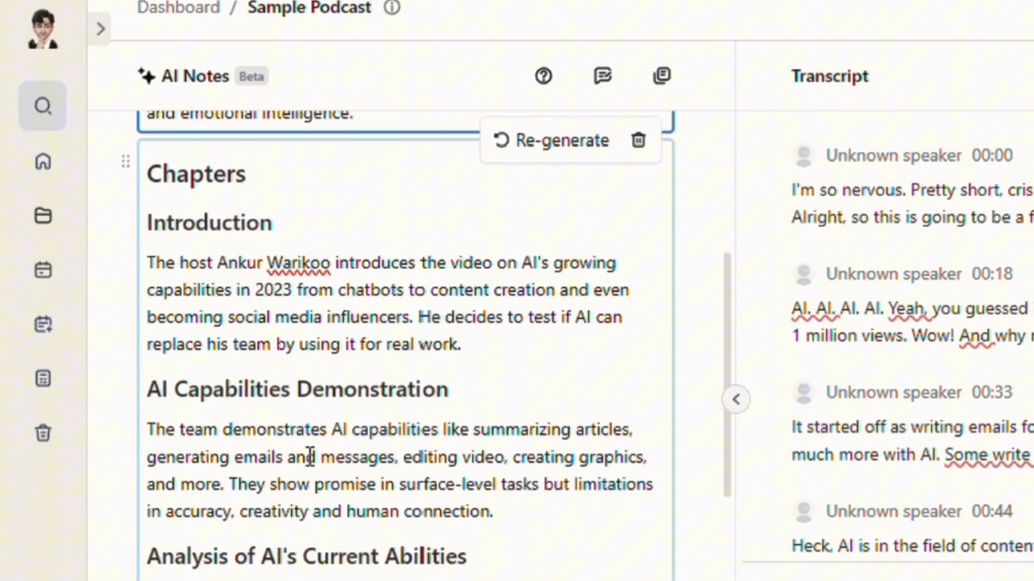
{"action": "scroll", "scroll_direction": "down", "scroll_amount": 3}
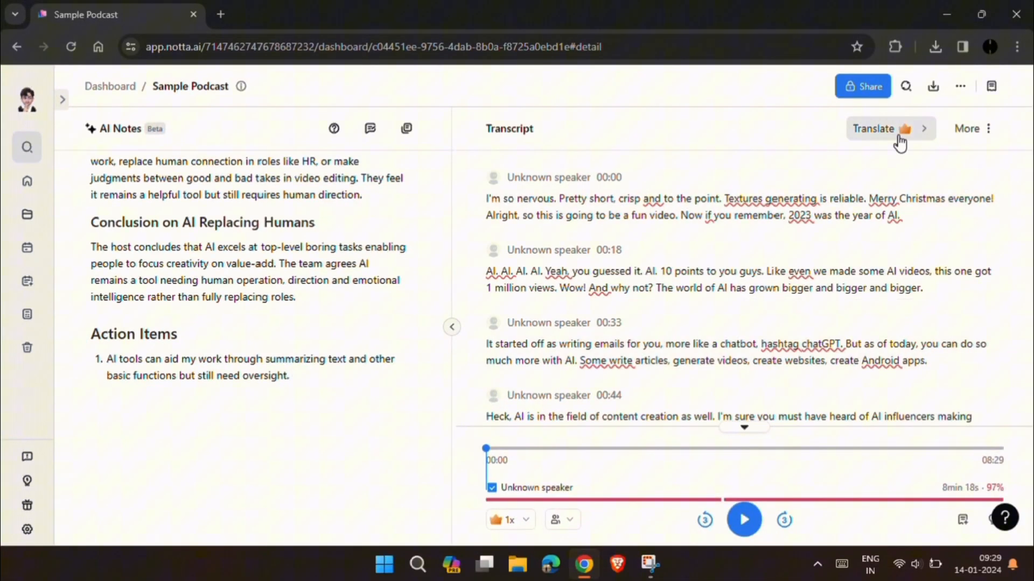
{"action": "left_click", "coordinate": [879, 129]}
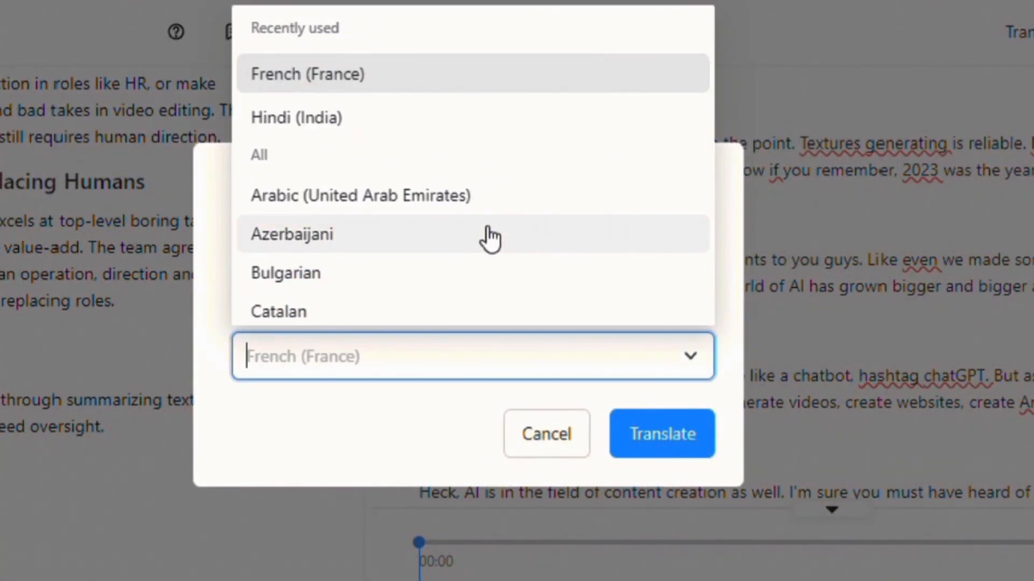
{"action": "left_click", "coordinate": [296, 117]}
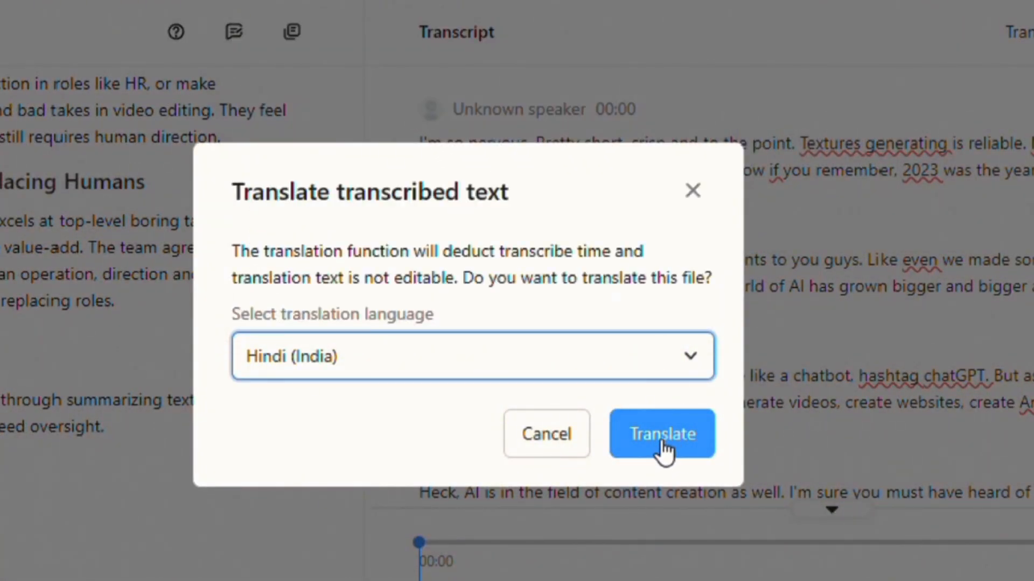
{"action": "left_click", "coordinate": [661, 433]}
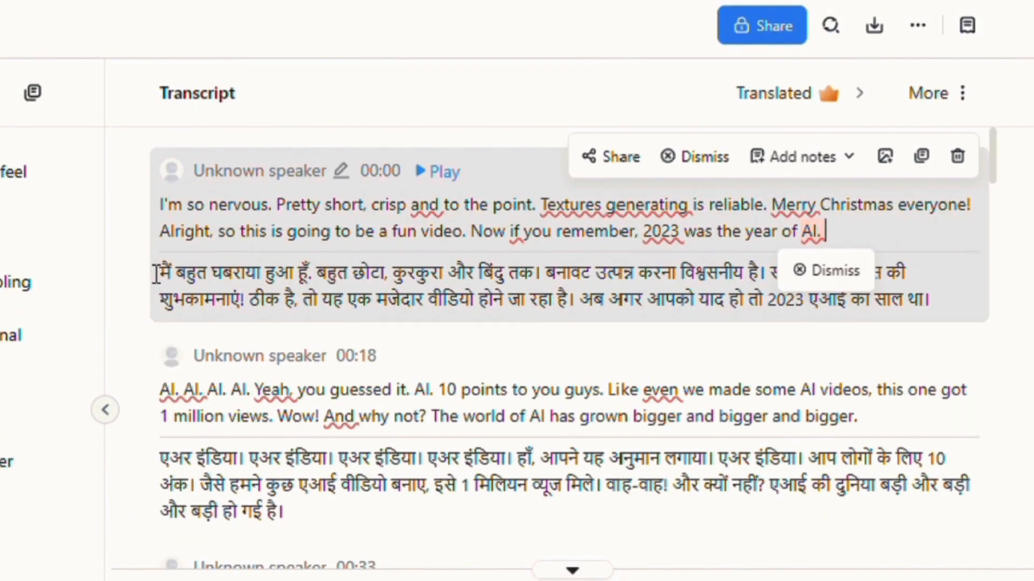
- View the download file format options, then return to the dashboard
{"action": "left_click", "coordinate": [873, 25]}
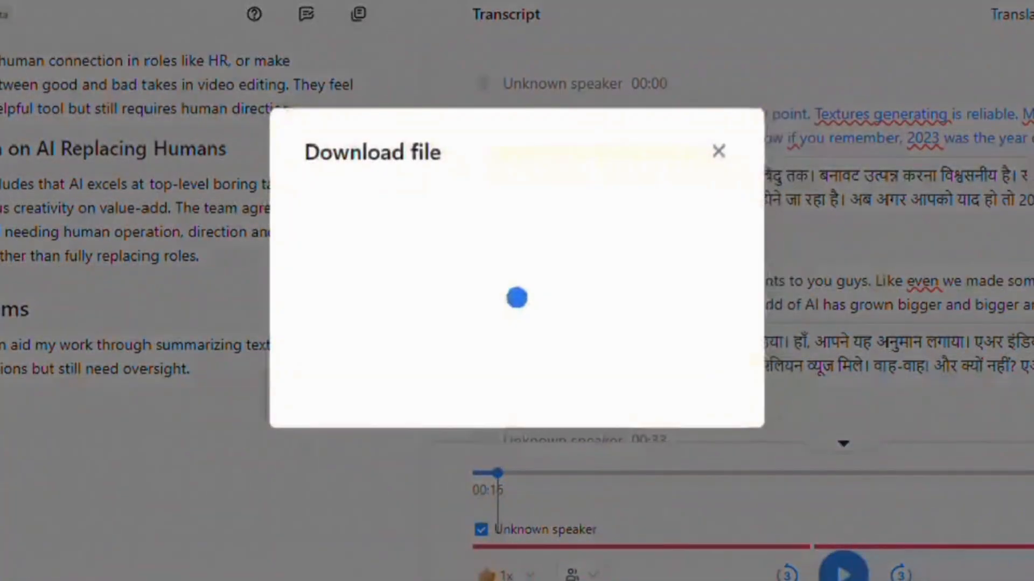
{"action": "left_click", "coordinate": [517, 215]}
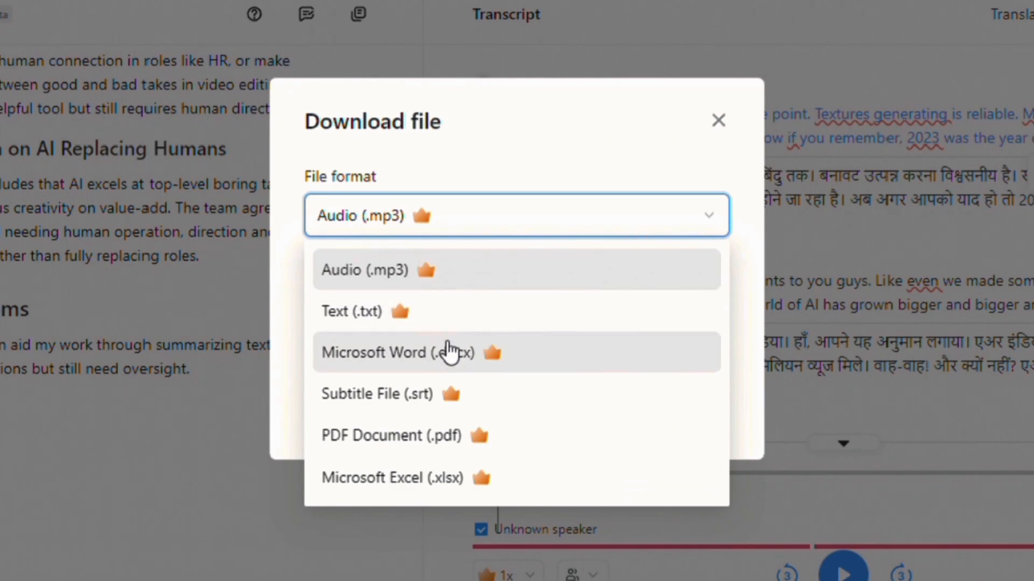
{"action": "left_click", "coordinate": [718, 121]}
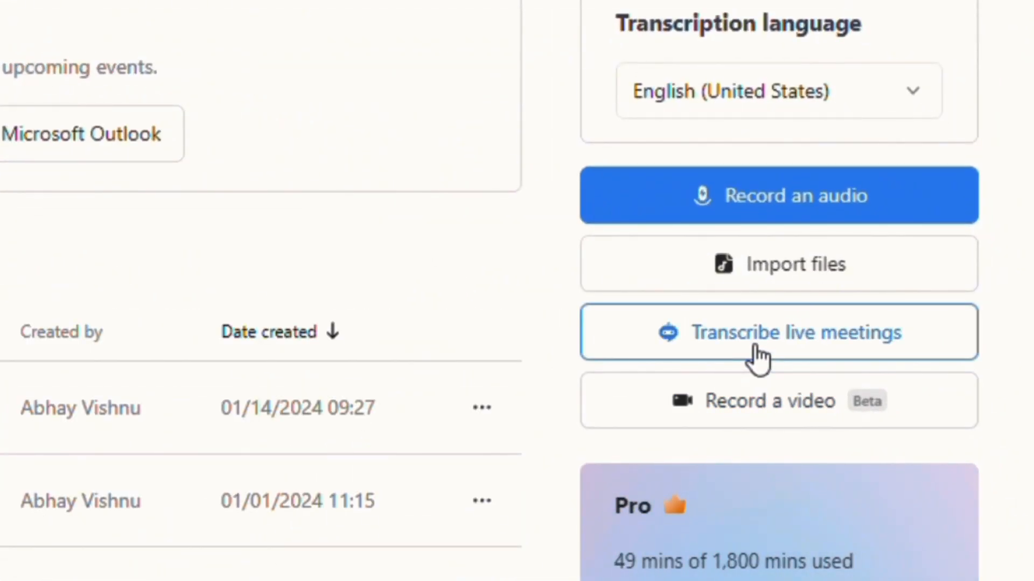
- View and dismiss the live meeting setup, then open Screen Recording settings
{"action": "left_click", "coordinate": [778, 331]}
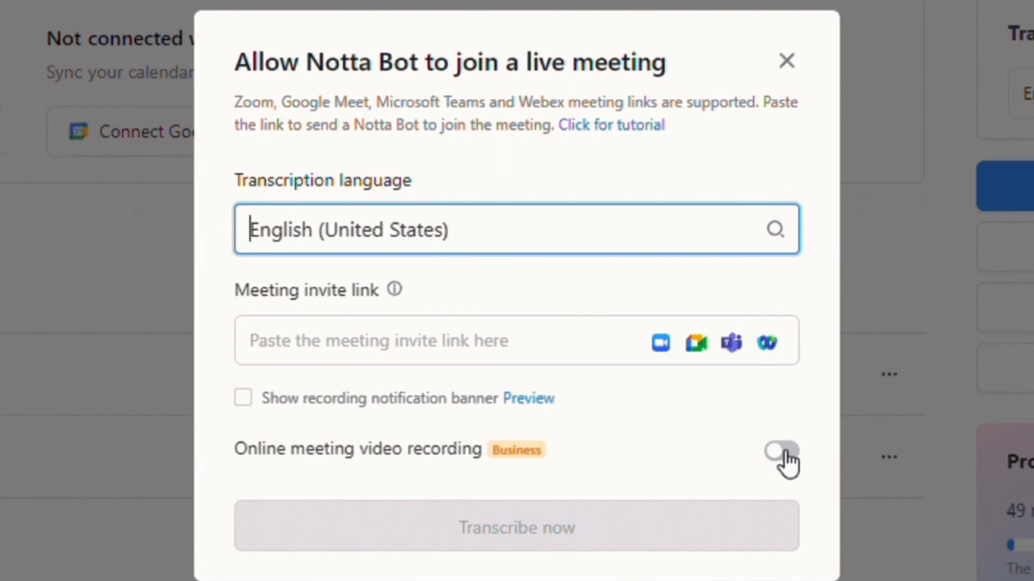
{"action": "mouse_move", "coordinate": [720, 209]}
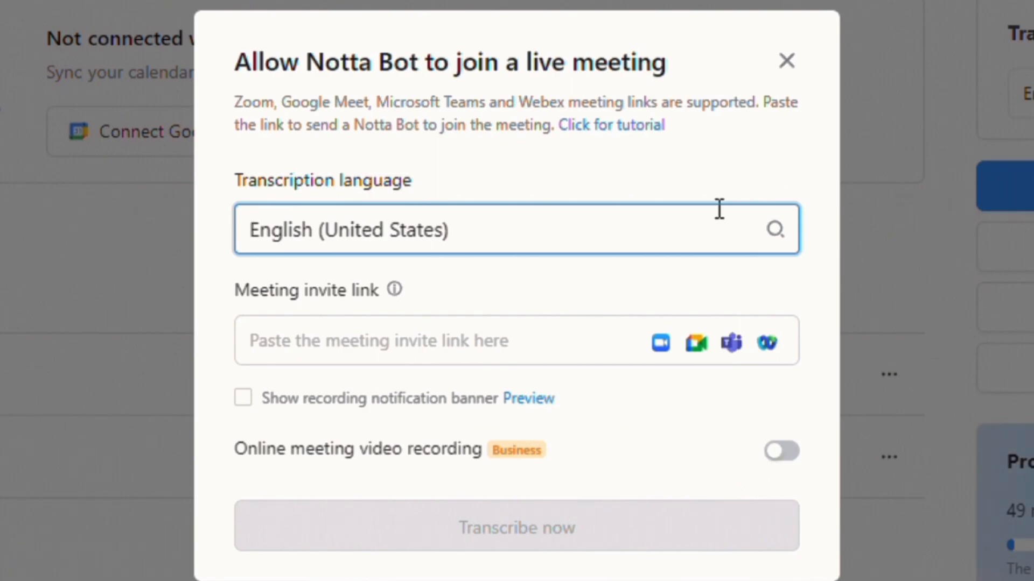
{"action": "left_click", "coordinate": [785, 59]}
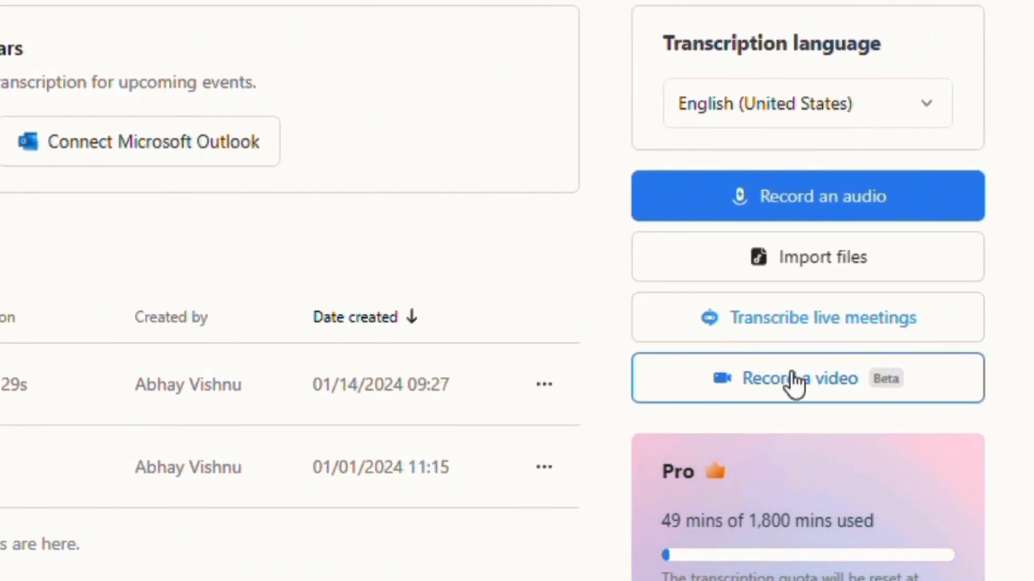
{"action": "left_click", "coordinate": [799, 378]}
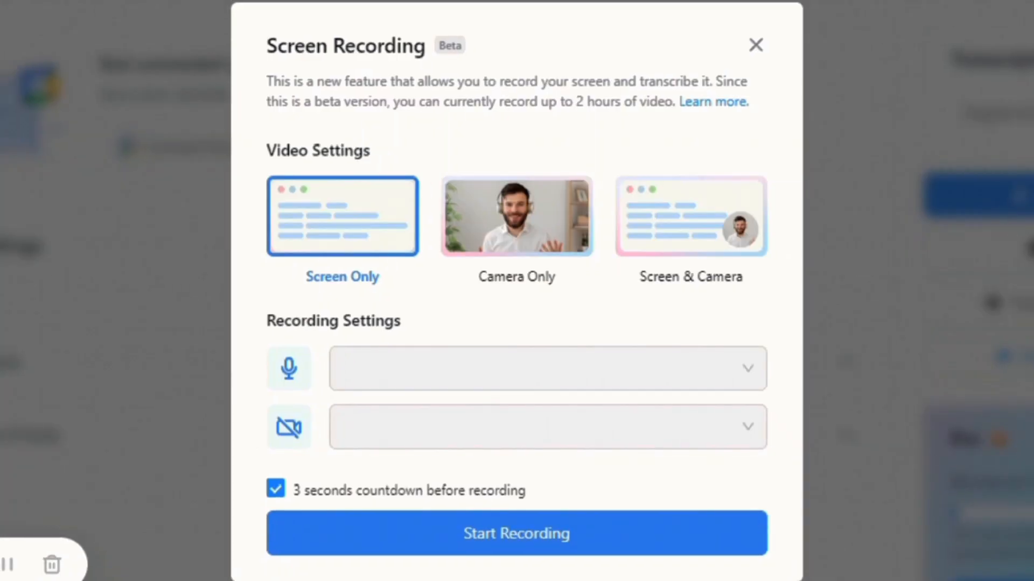